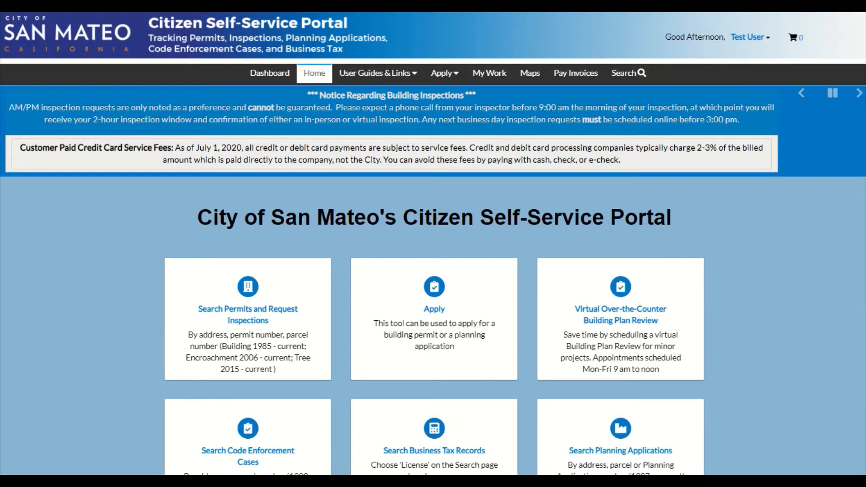
{"action": "mouse_move", "coordinate": [747, 37]}
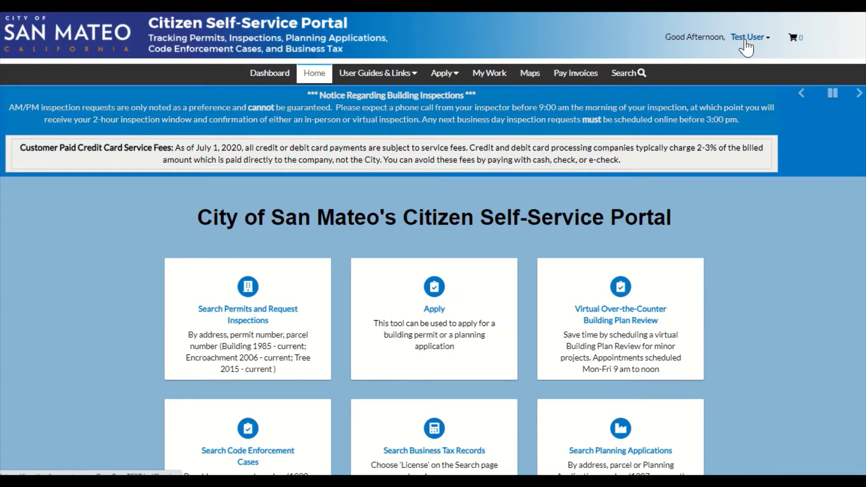
{"action": "mouse_move", "coordinate": [487, 73]}
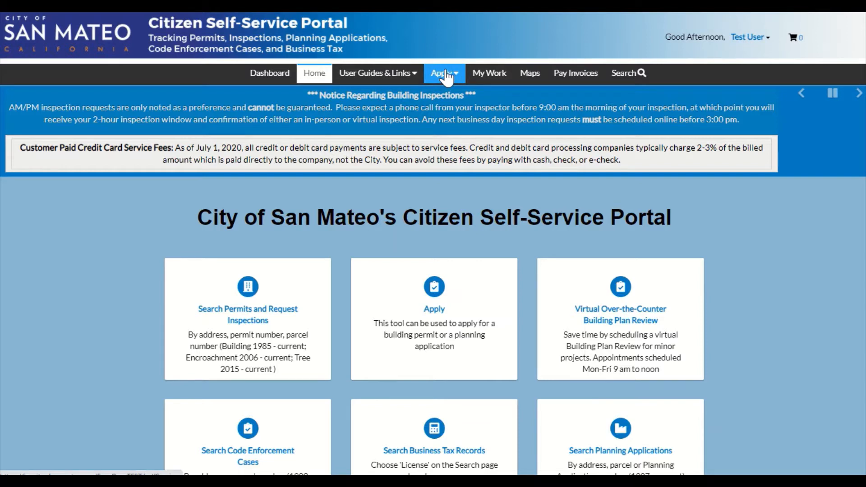
Start a Virtual Over-the-Counter Building Review application and begin adding its location.
{"action": "left_click", "coordinate": [443, 74]}
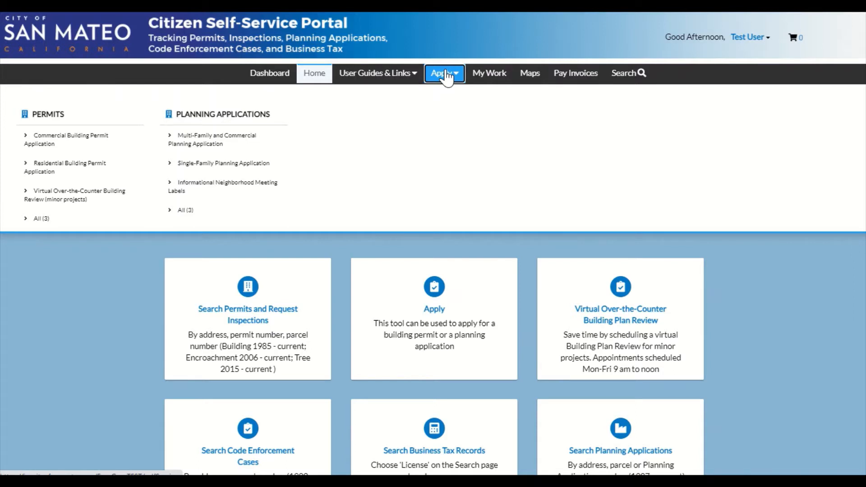
{"action": "mouse_move", "coordinate": [126, 179]}
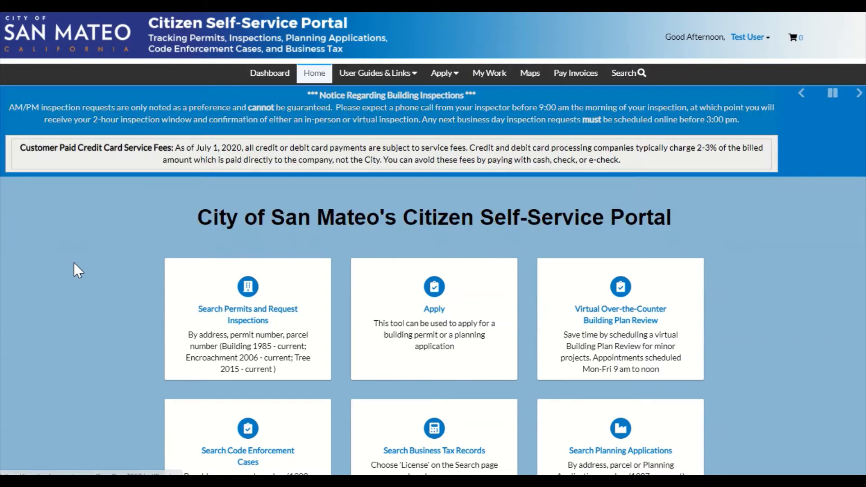
{"action": "mouse_move", "coordinate": [362, 199]}
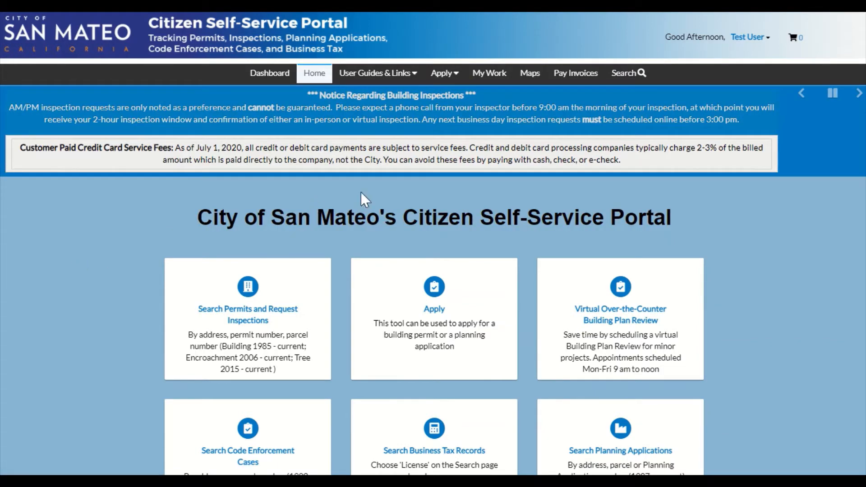
{"action": "mouse_move", "coordinate": [636, 330]}
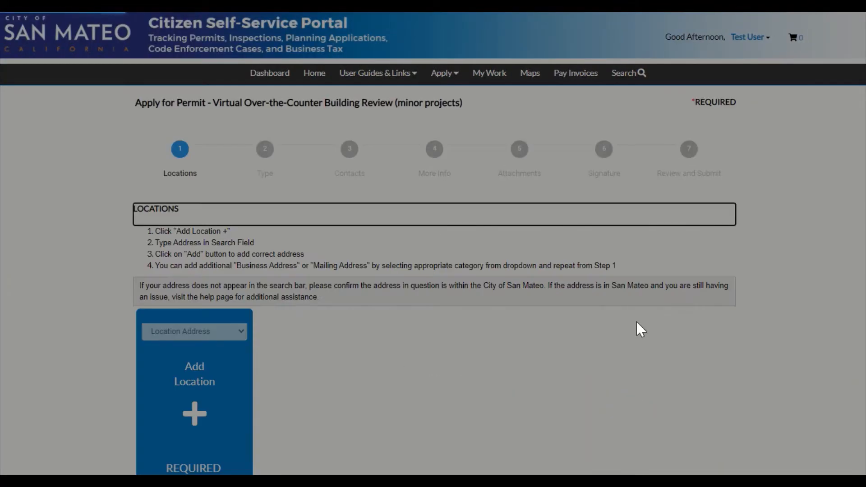
{"action": "scroll", "scroll_direction": "down", "scroll_amount": 3}
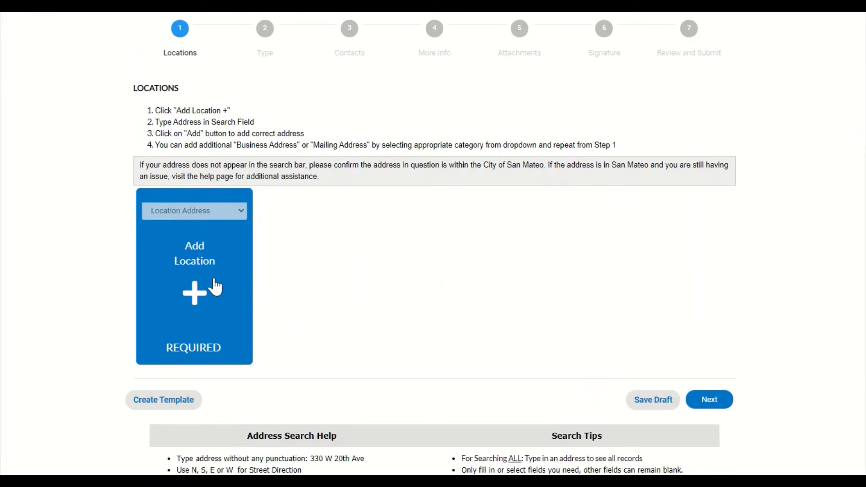
{"action": "left_click", "coordinate": [194, 276]}
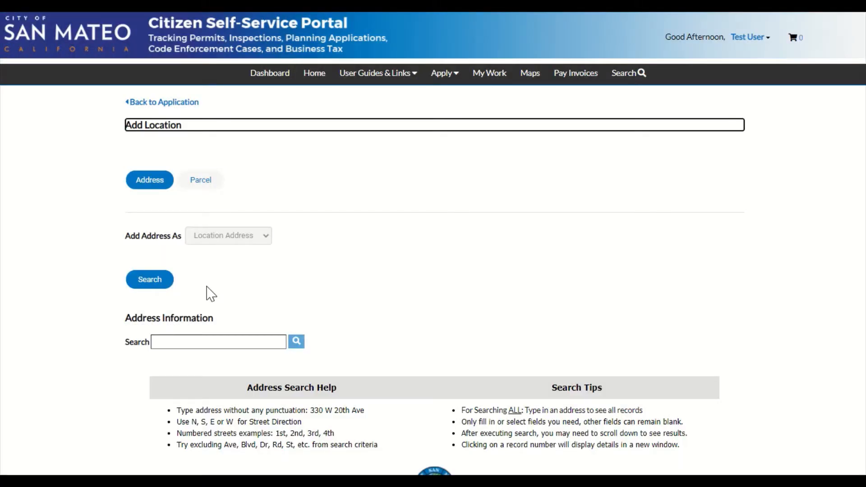
{"action": "left_click", "coordinate": [219, 341]}
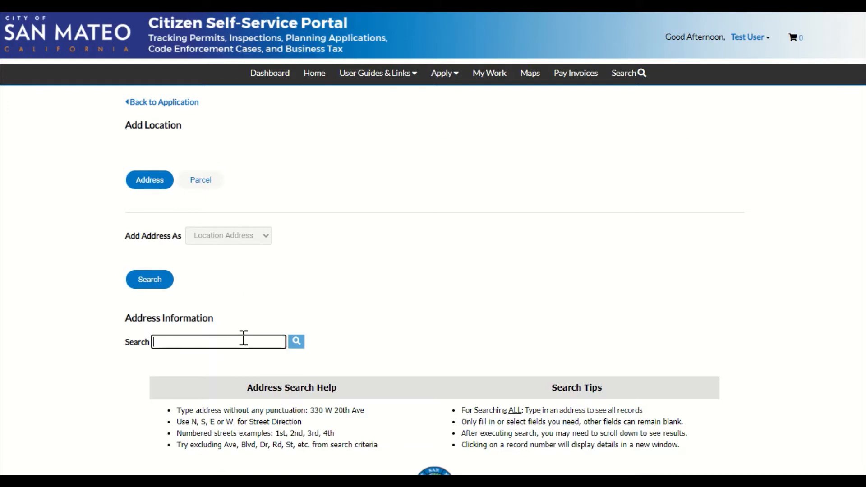
{"action": "type", "text": "330 w 20th"}
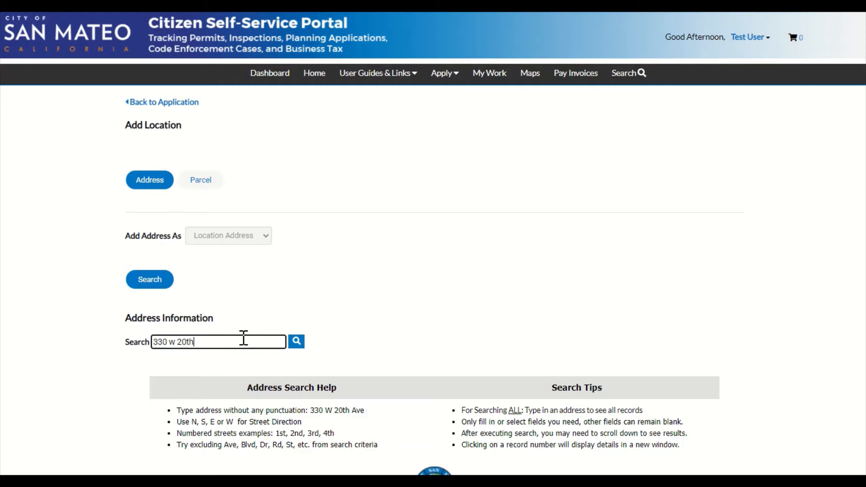
{"action": "type", "text": "ave"}
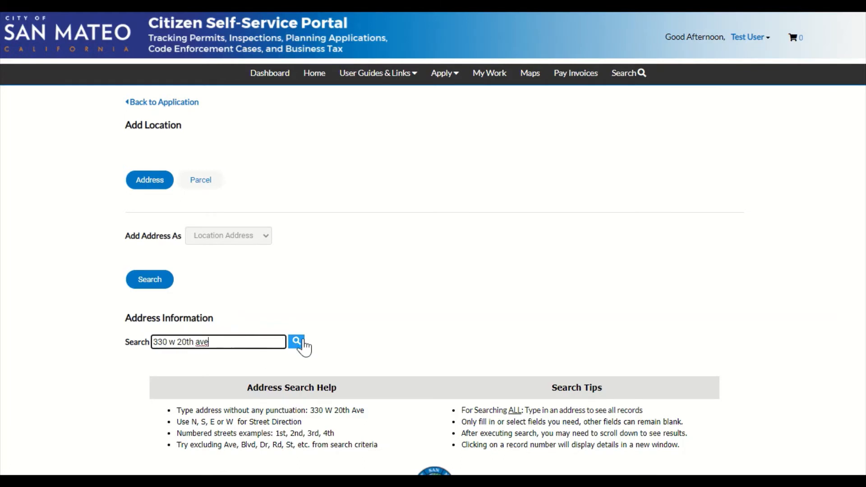
{"action": "left_click", "coordinate": [297, 341]}
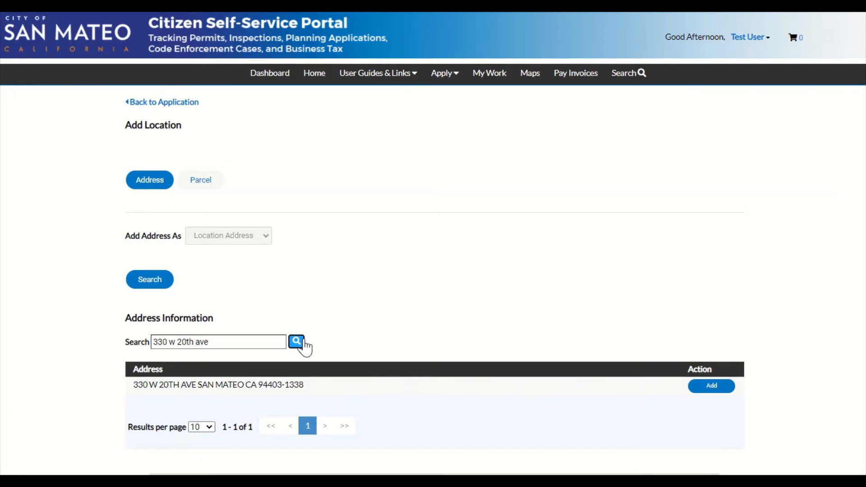
{"action": "mouse_move", "coordinate": [646, 367]}
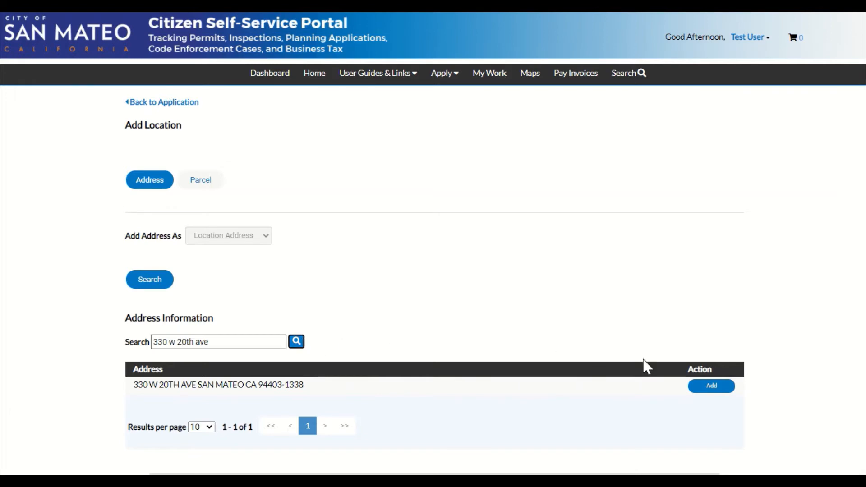
{"action": "mouse_move", "coordinate": [711, 385]}
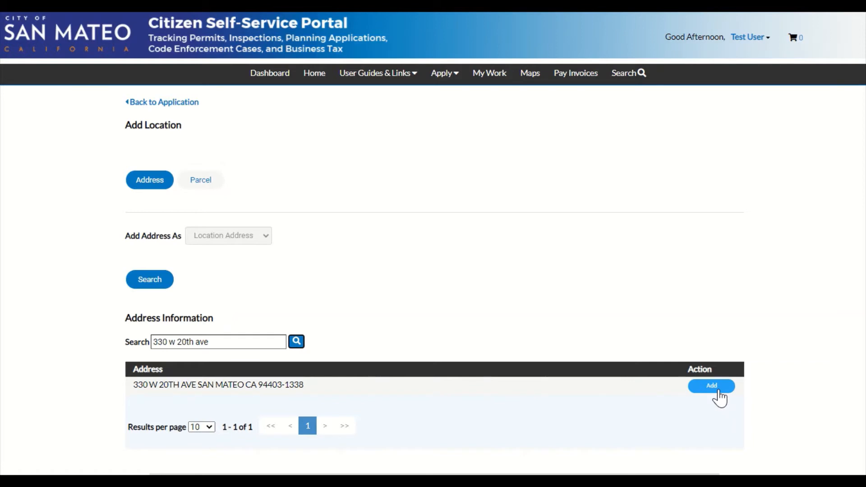
{"action": "mouse_move", "coordinate": [723, 396]}
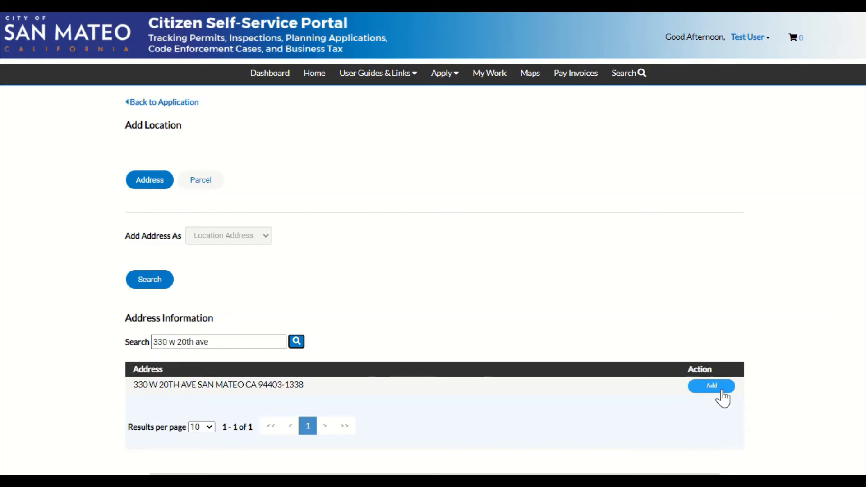
{"action": "left_click", "coordinate": [711, 385]}
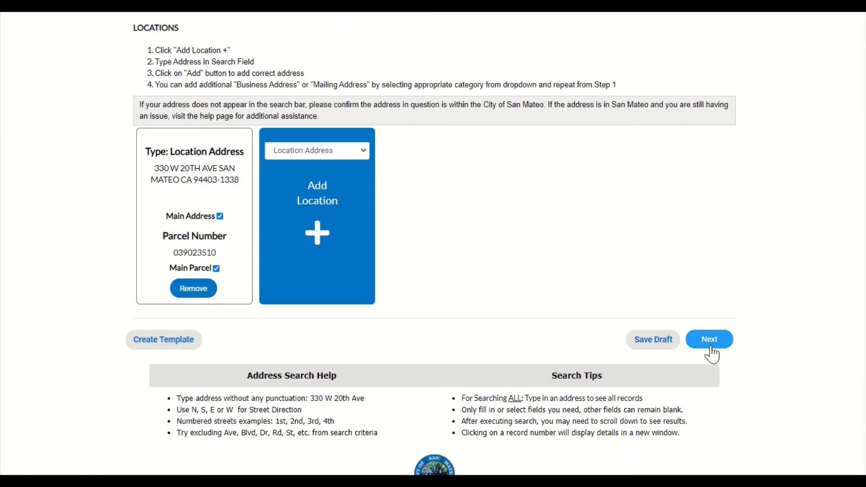
{"action": "left_click", "coordinate": [708, 339]}
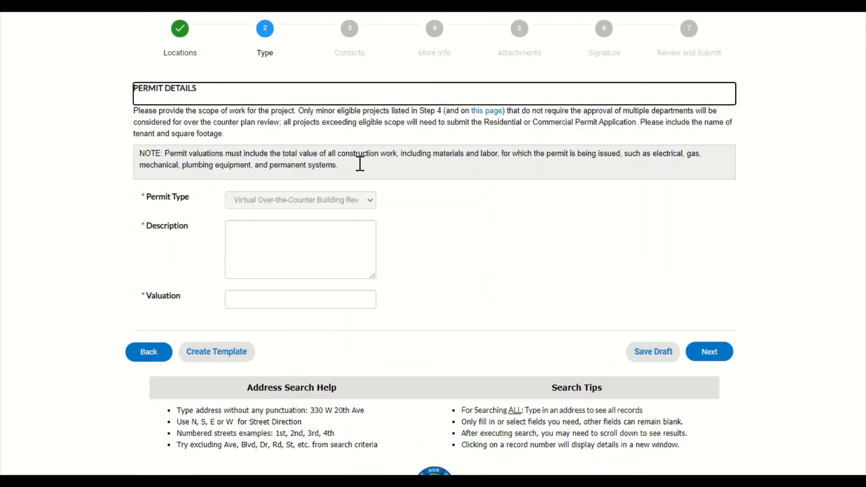
{"action": "mouse_move", "coordinate": [360, 164]}
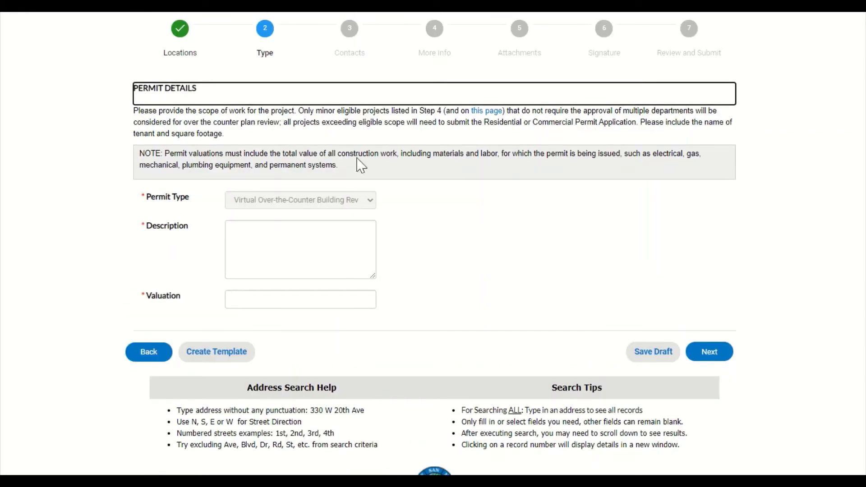
{"action": "mouse_move", "coordinate": [486, 113]}
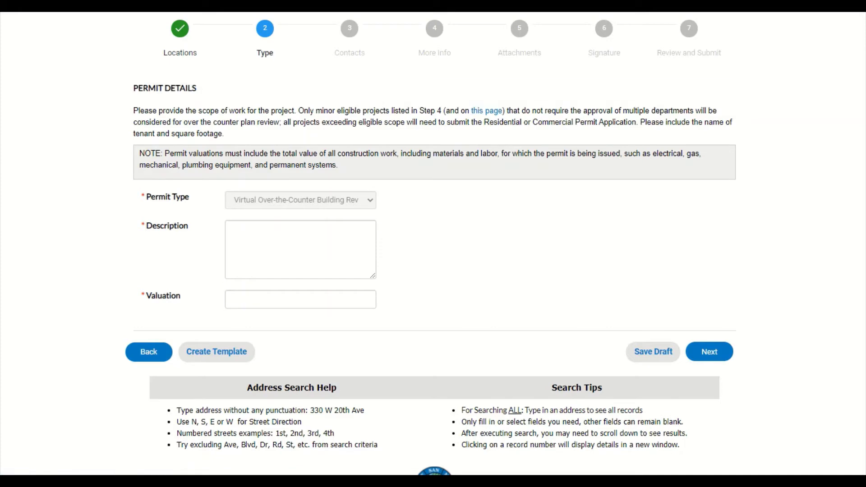
Describe a bathroom and kitchen remodel of a 1500 sq ft home, valued at 20000.
{"action": "type", "text": "I am applying for a bathroom and kitchen remodel in my 1500 square foot home."}
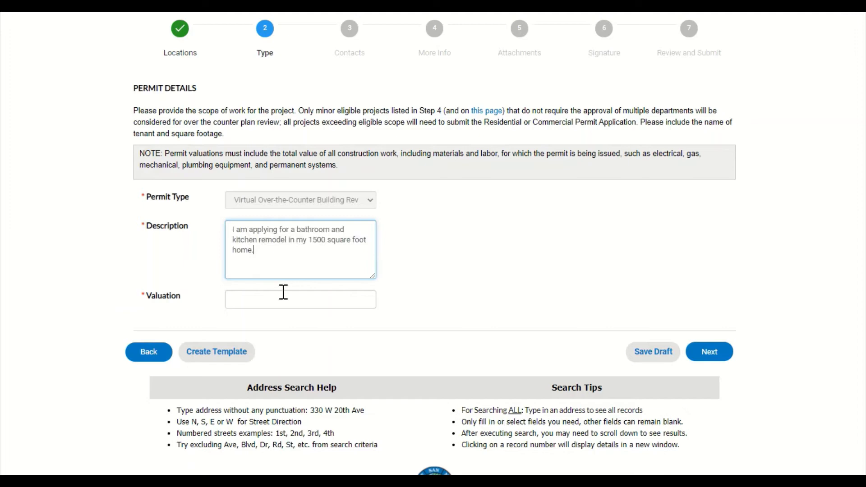
{"action": "type", "text": "20000"}
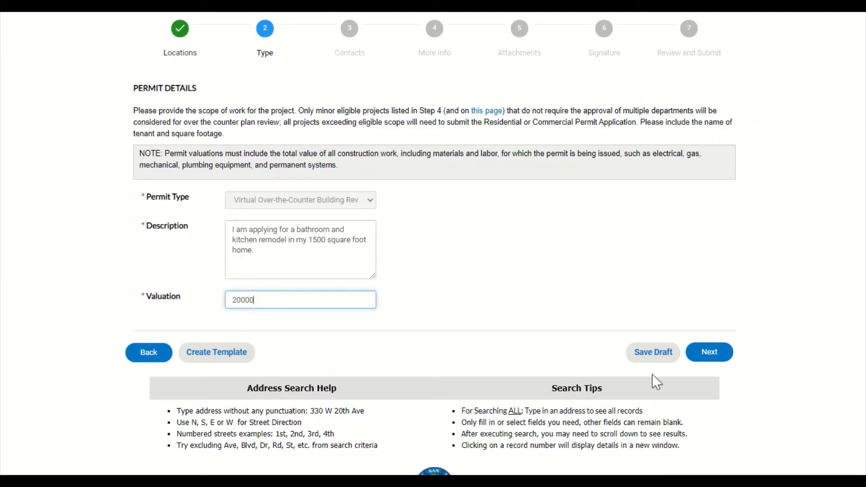
{"action": "left_click", "coordinate": [708, 351]}
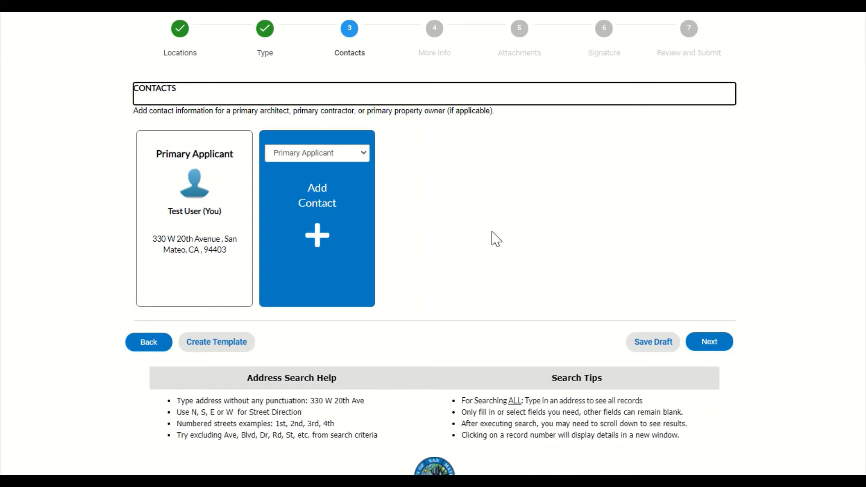
{"action": "mouse_move", "coordinate": [504, 242]}
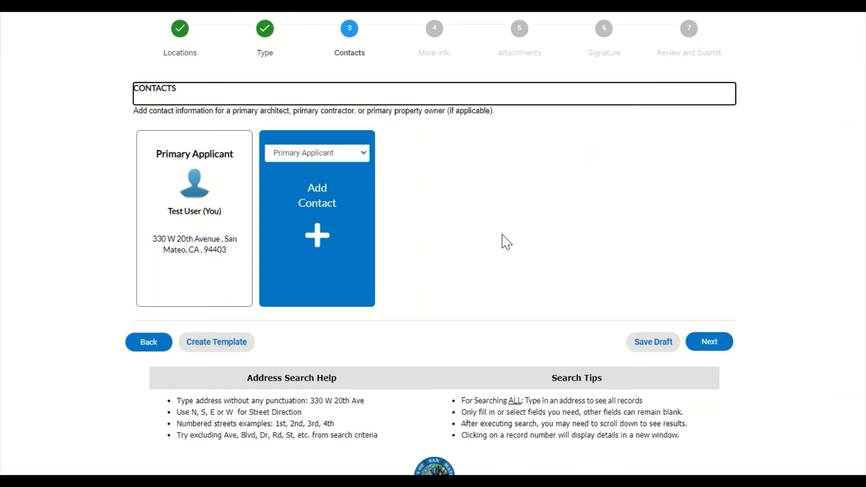
Show the contact role choices for adding a contact.
{"action": "left_click", "coordinate": [316, 152]}
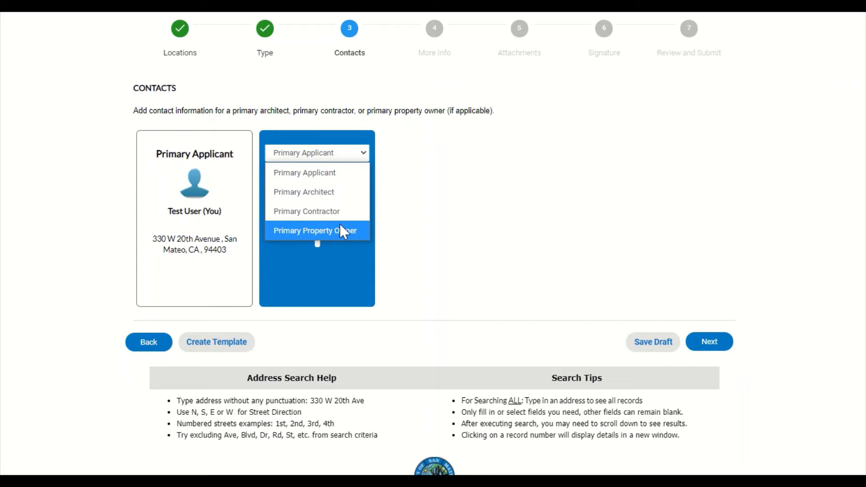
{"action": "mouse_move", "coordinate": [318, 211]}
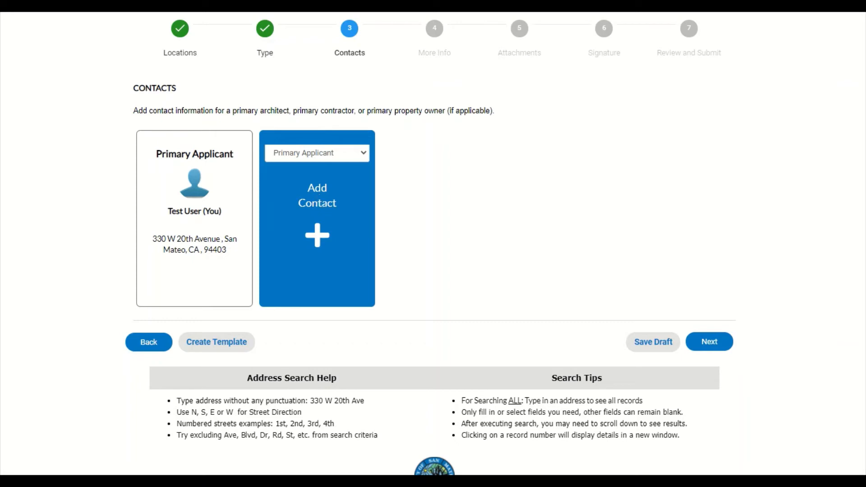
{"action": "mouse_move", "coordinate": [455, 301]}
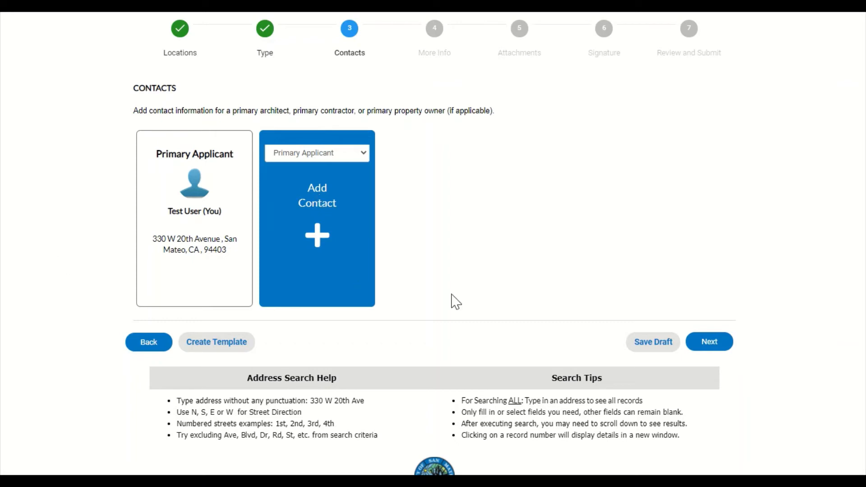
{"action": "mouse_move", "coordinate": [539, 286]}
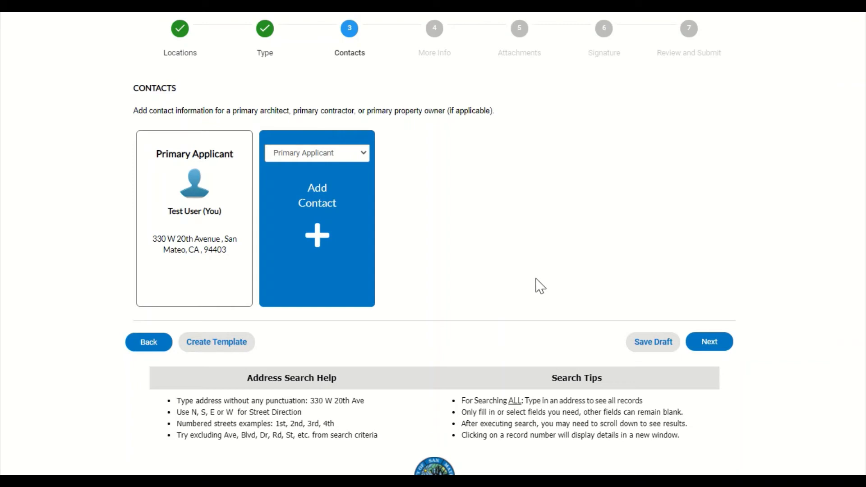
{"action": "mouse_move", "coordinate": [691, 335]}
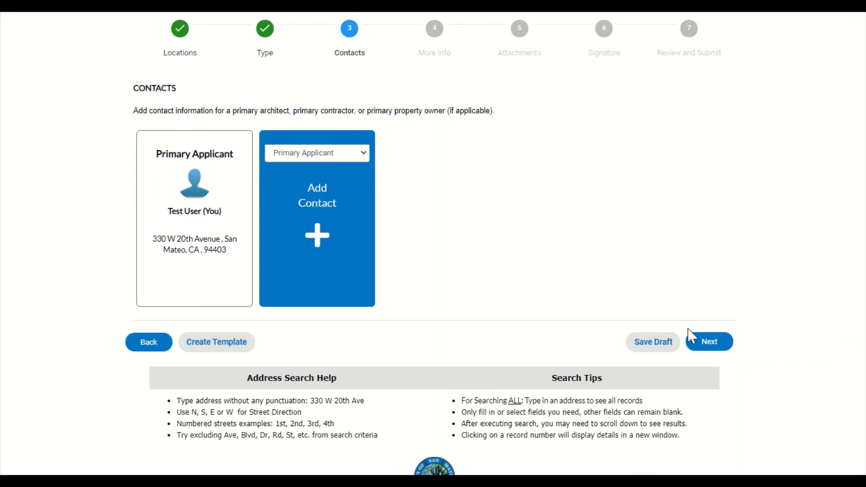
On More Info, check Residential Bathroom and Kitchen remodel as eligible project types.
{"action": "left_click", "coordinate": [708, 342]}
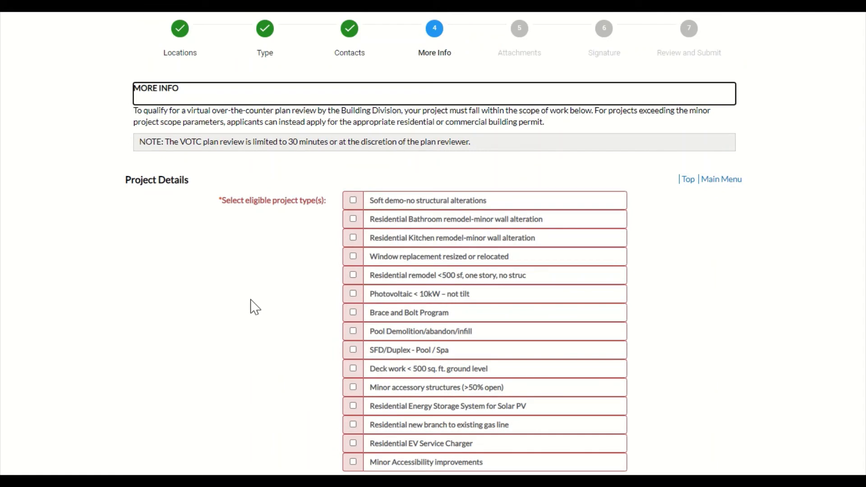
{"action": "mouse_move", "coordinate": [297, 227]}
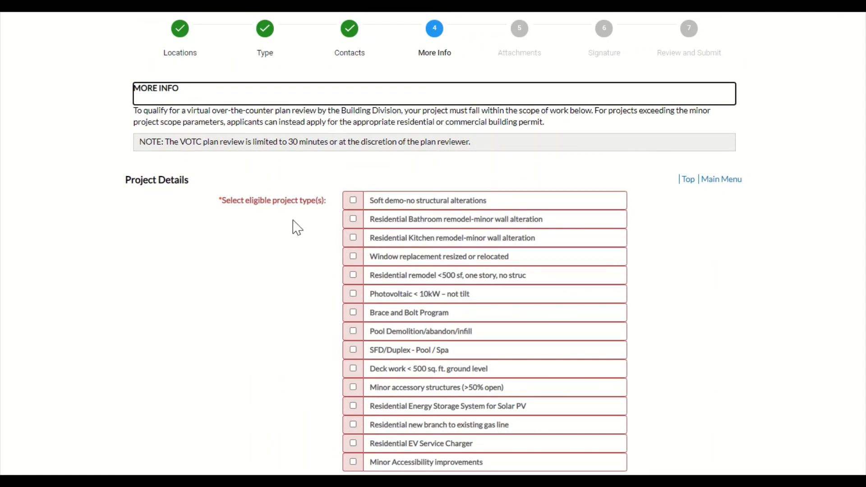
{"action": "mouse_move", "coordinate": [276, 226]}
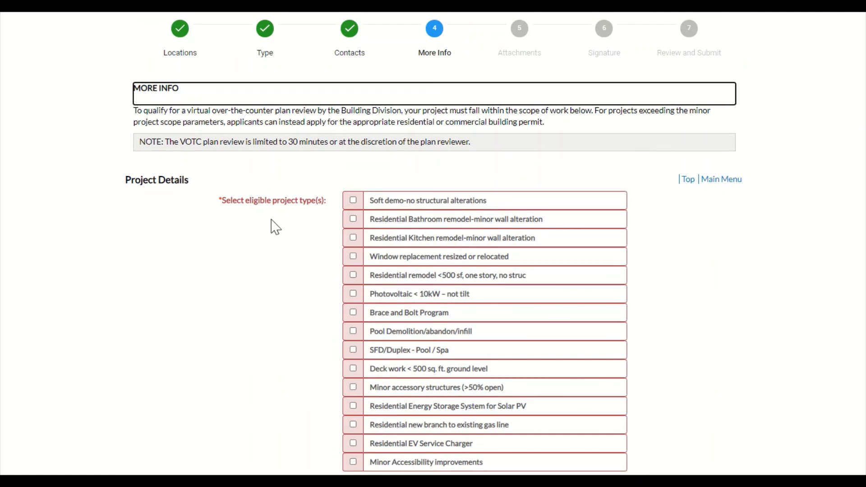
{"action": "left_click", "coordinate": [352, 218]}
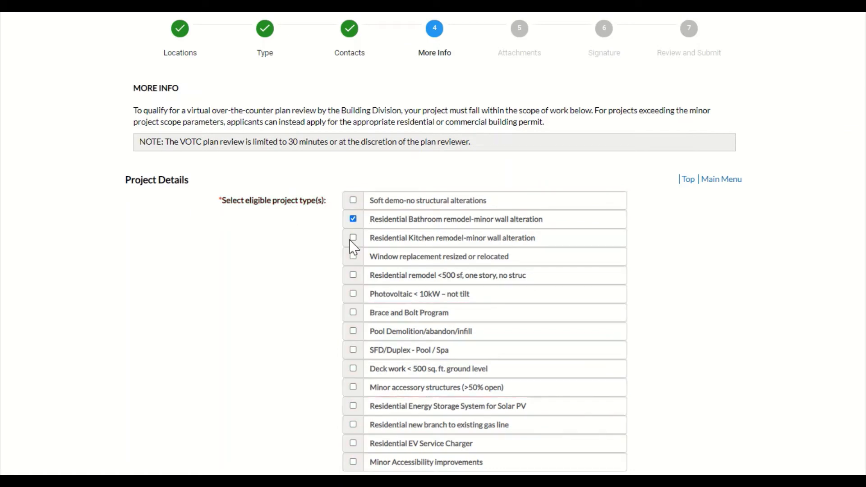
{"action": "scroll", "scroll_direction": "down", "scroll_amount": 3}
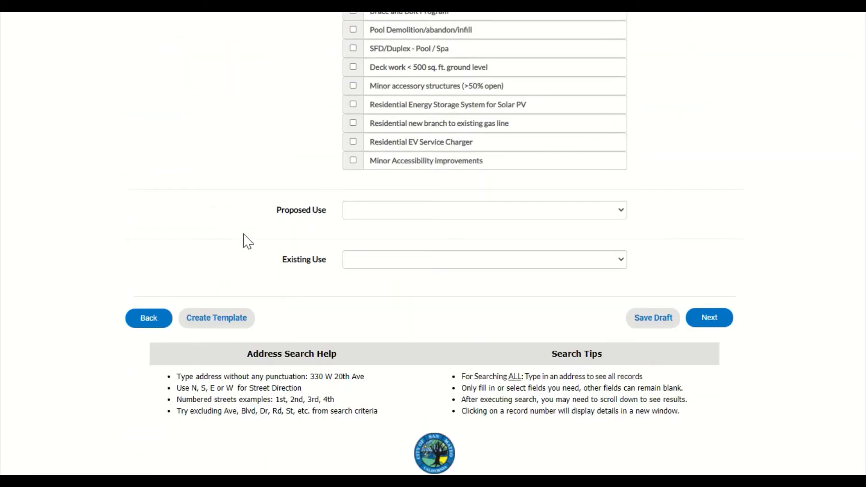
{"action": "mouse_move", "coordinate": [322, 243]}
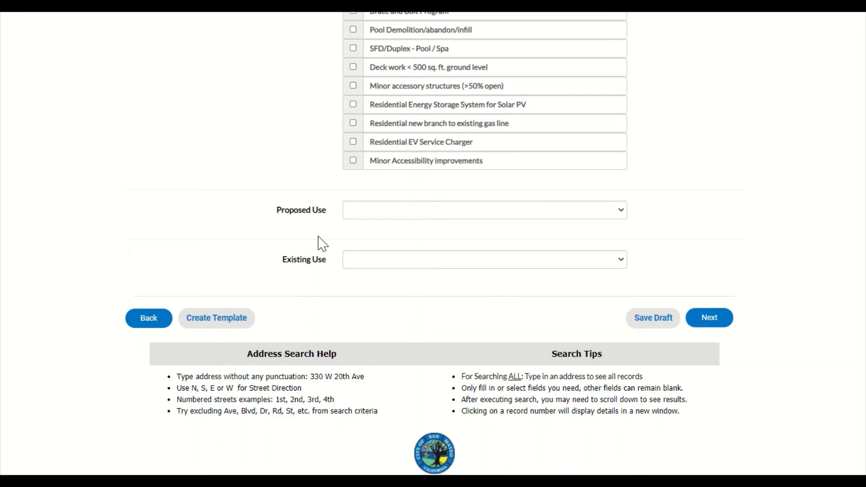
{"action": "mouse_move", "coordinate": [360, 242]}
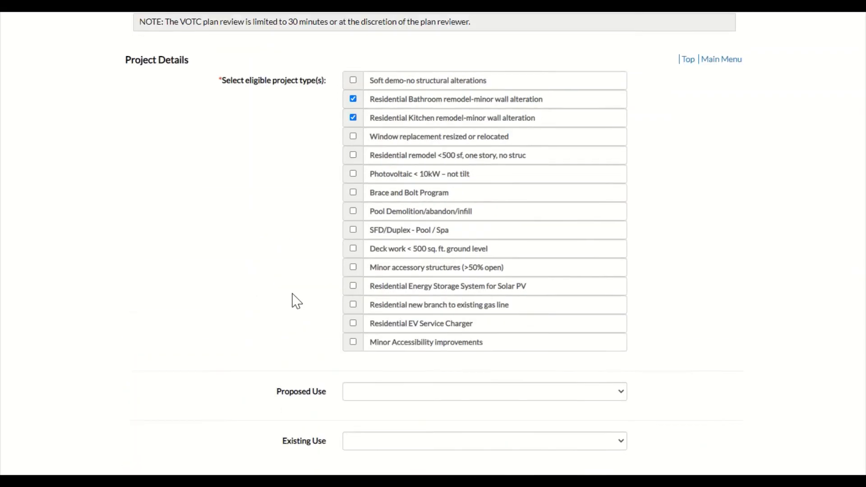
{"action": "scroll", "scroll_direction": "down", "scroll_amount": 3}
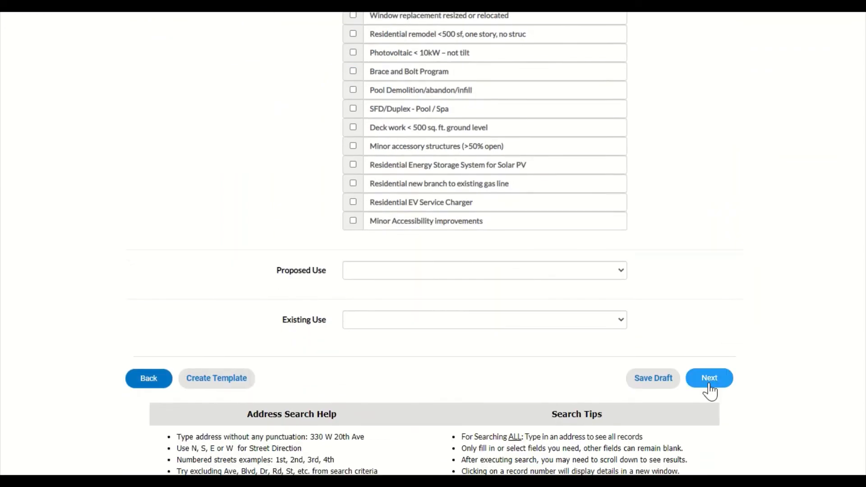
Advance from More Info to the Attachments step.
{"action": "left_click", "coordinate": [709, 378]}
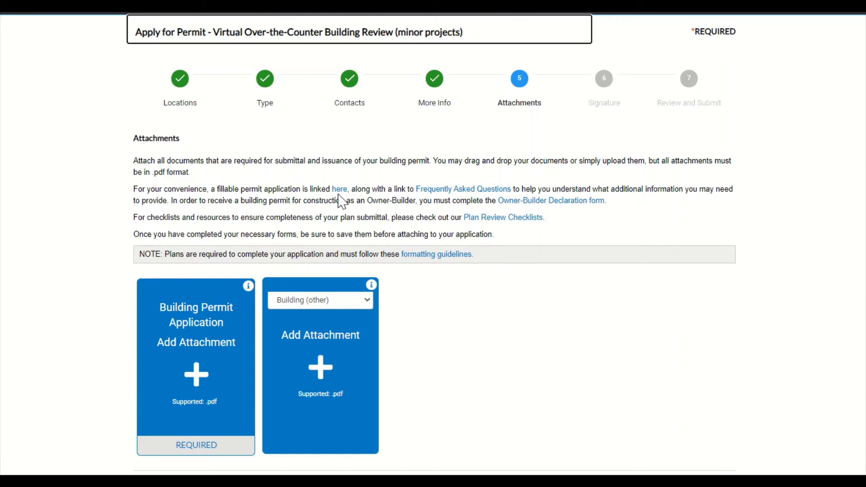
{"action": "mouse_move", "coordinate": [436, 254]}
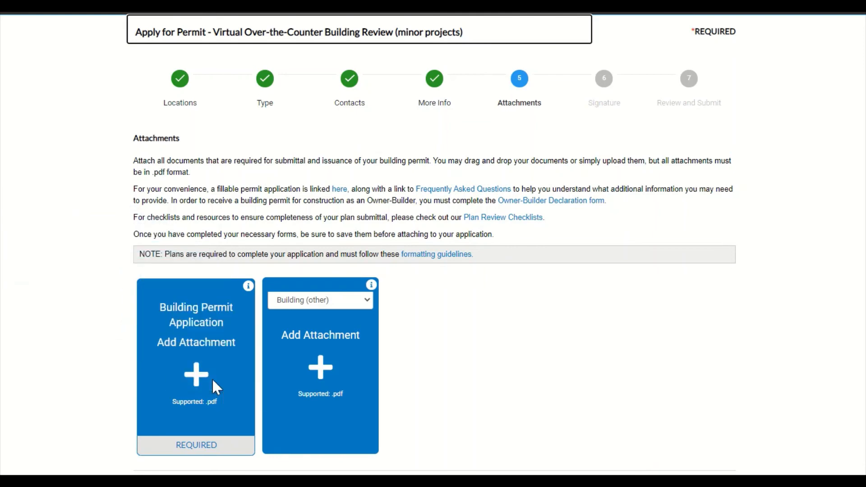
Attach C1-Building Permit Application.pdf and proceed to the Signature step.
{"action": "left_click", "coordinate": [195, 377]}
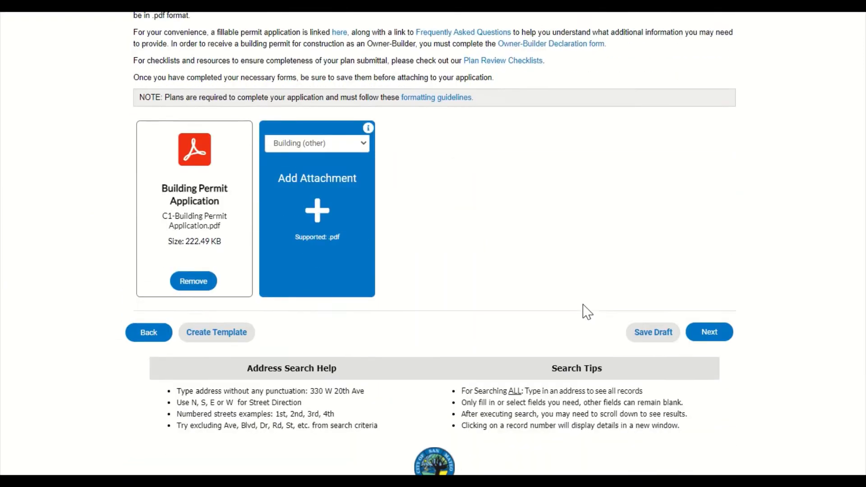
{"action": "scroll", "scroll_direction": "down", "scroll_amount": 3}
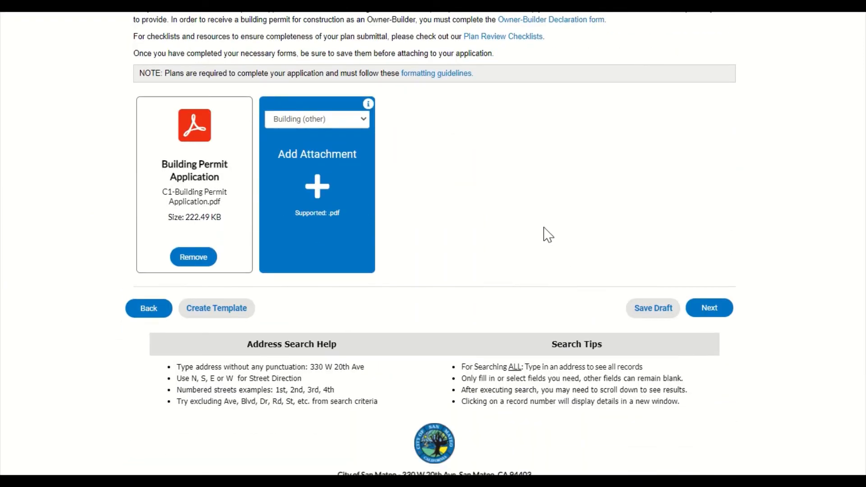
{"action": "scroll", "scroll_direction": "down", "scroll_amount": 3}
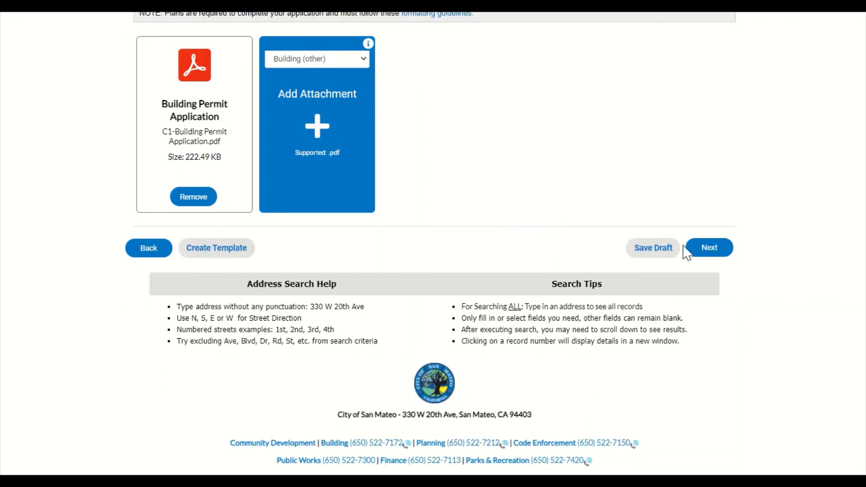
{"action": "left_click", "coordinate": [709, 247]}
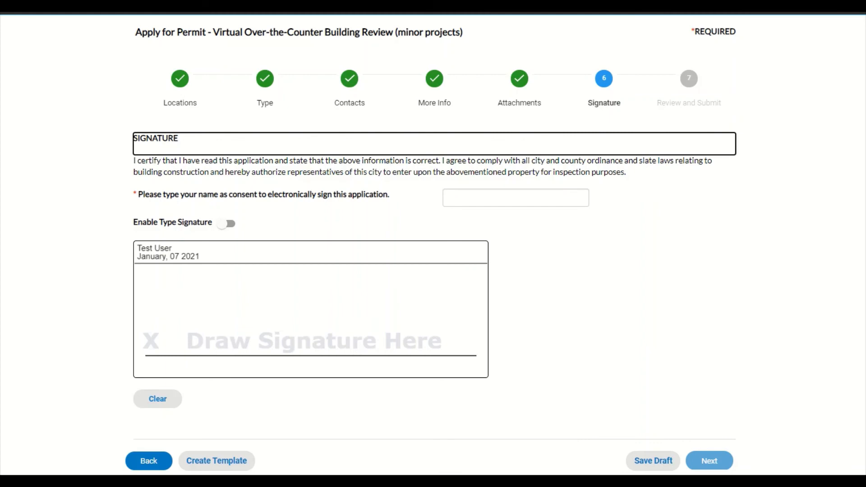
{"action": "mouse_move", "coordinate": [119, 245]}
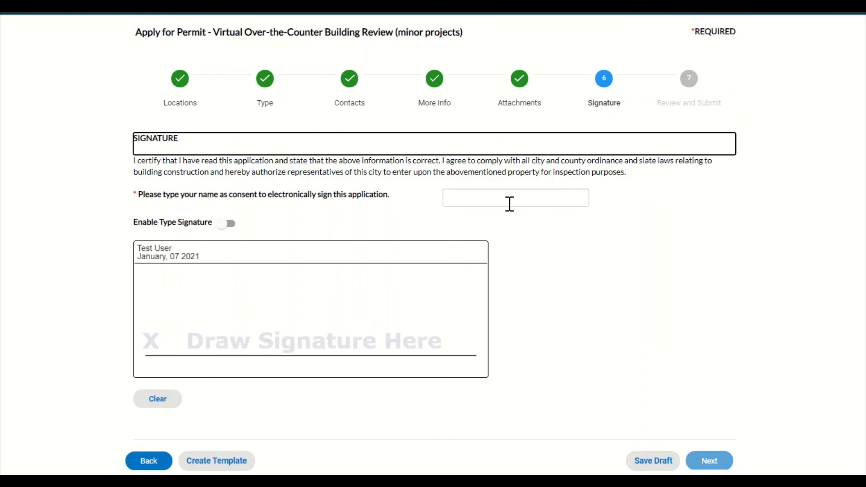
Enter 'Test' as the consent name, draw a signature, and go to review.
{"action": "left_click", "coordinate": [515, 198]}
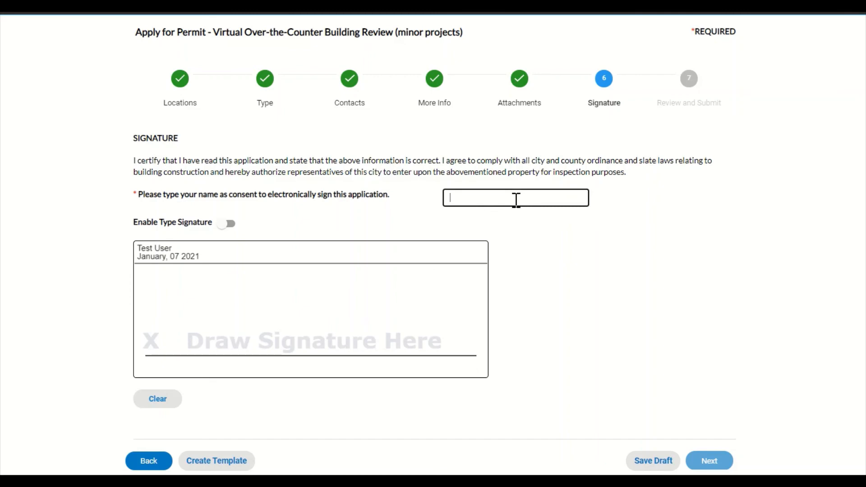
{"action": "type", "text": "Test"}
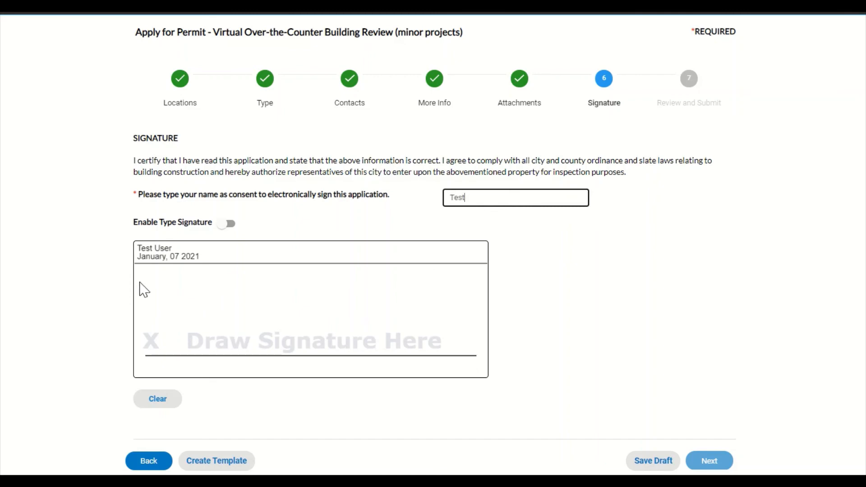
{"action": "left_click_drag", "start_coordinate": [177, 314], "coordinate": [349, 319]}
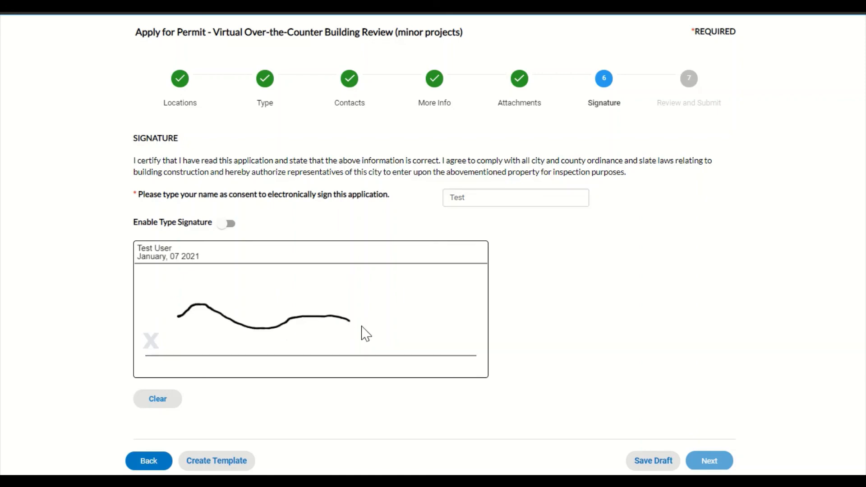
{"action": "left_click_drag", "start_coordinate": [350, 320], "coordinate": [470, 325]}
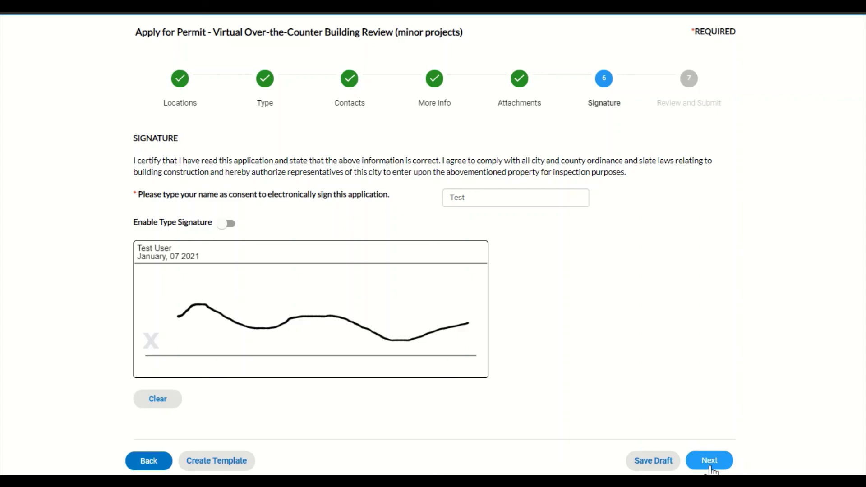
{"action": "left_click", "coordinate": [709, 460]}
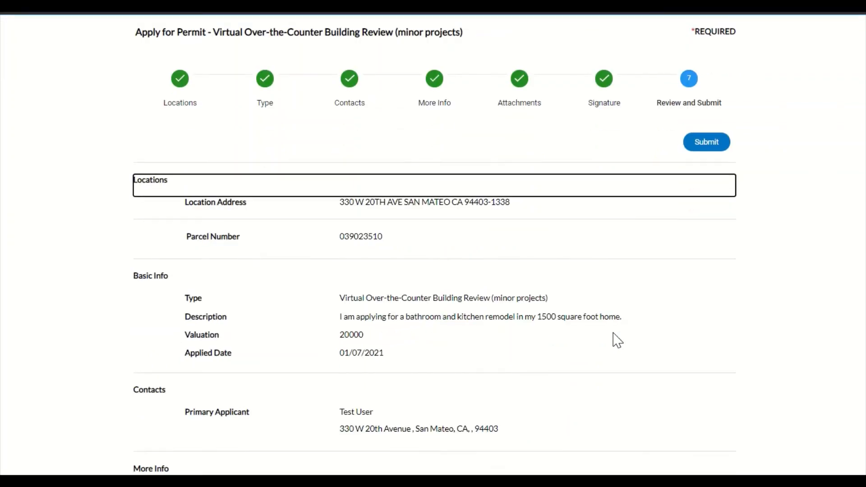
{"action": "scroll", "scroll_direction": "down", "scroll_amount": 3}
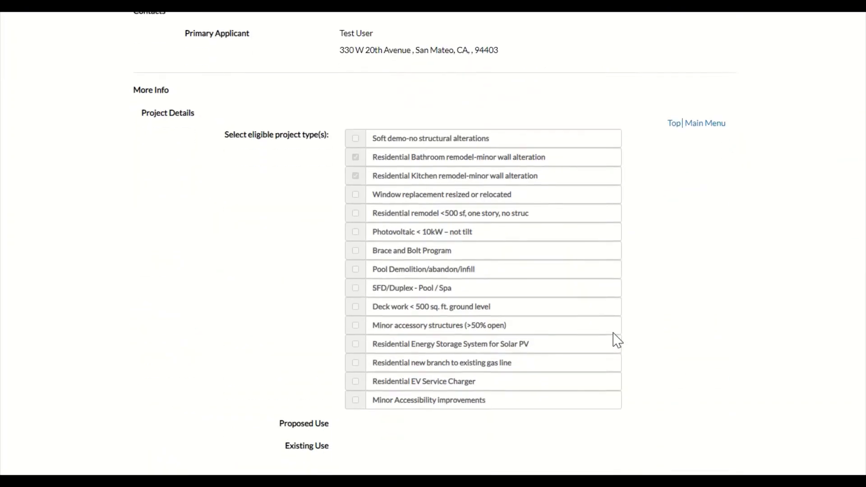
{"action": "scroll", "scroll_direction": "down", "scroll_amount": 3}
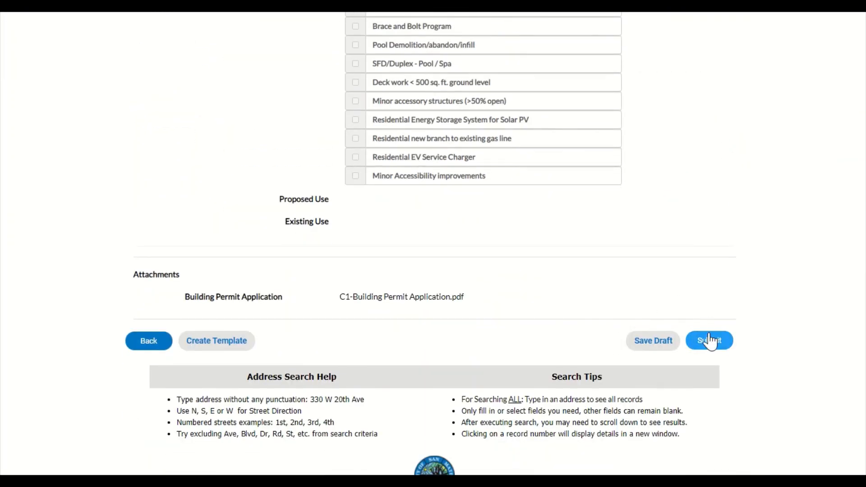